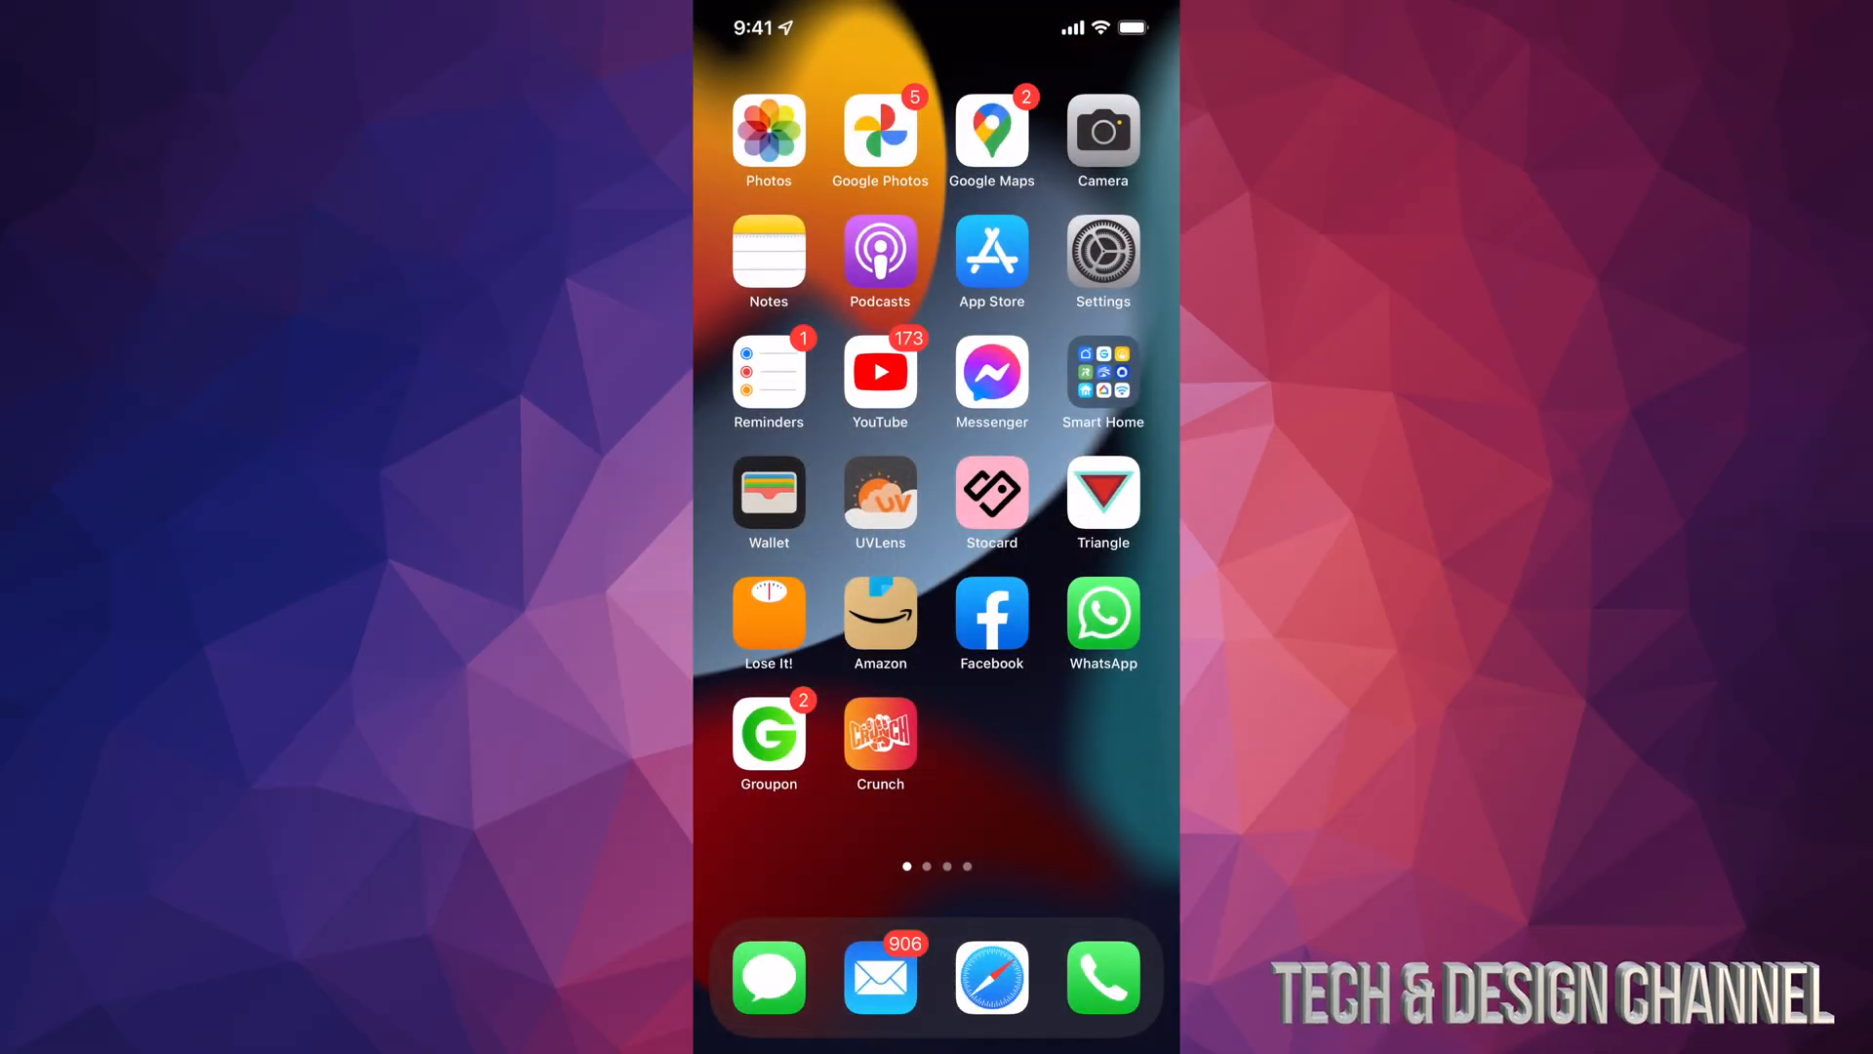
Step: Launch Settings from the Home Screen to show the main settings list
{"action": "left_click", "coordinate": [1100, 252]}
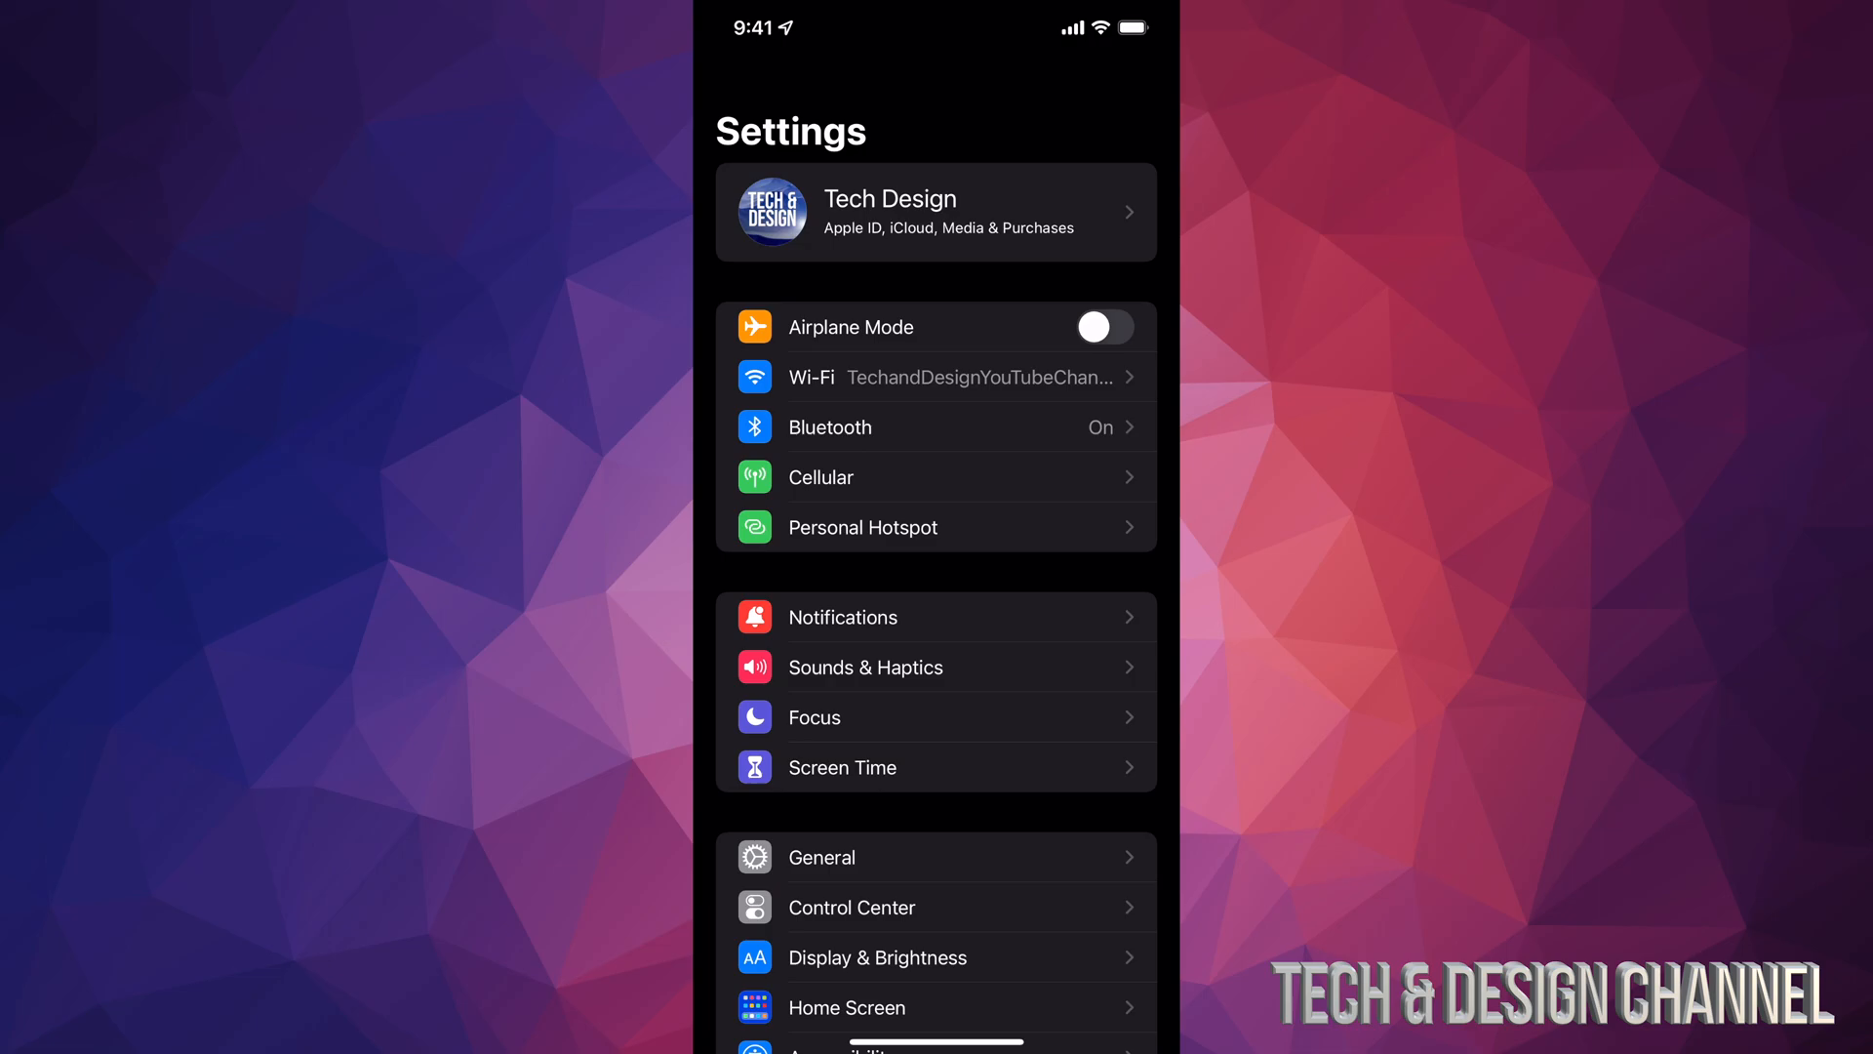
Step: Go to General > Software Update, showing iOS 15.7 up to date with iOS 16 available
{"action": "scroll", "scroll_direction": "down", "scroll_amount": 3}
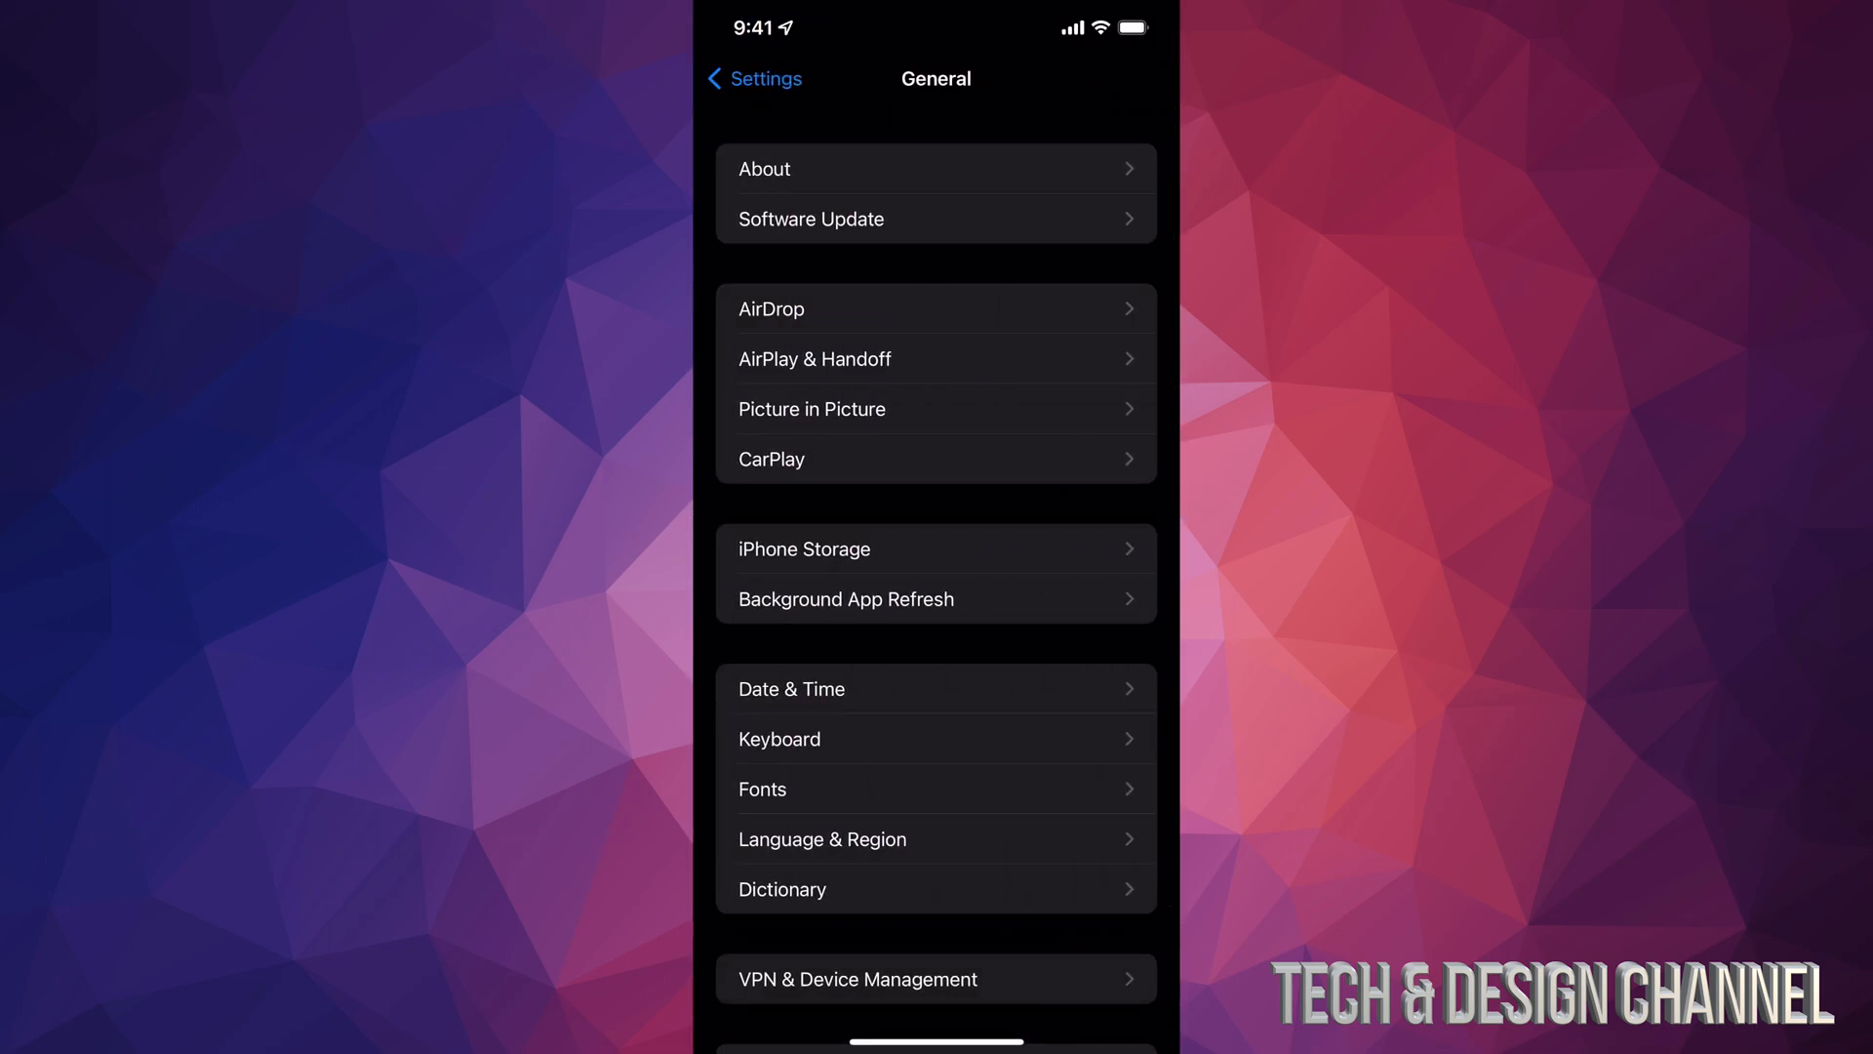
{"action": "left_click", "coordinate": [935, 218]}
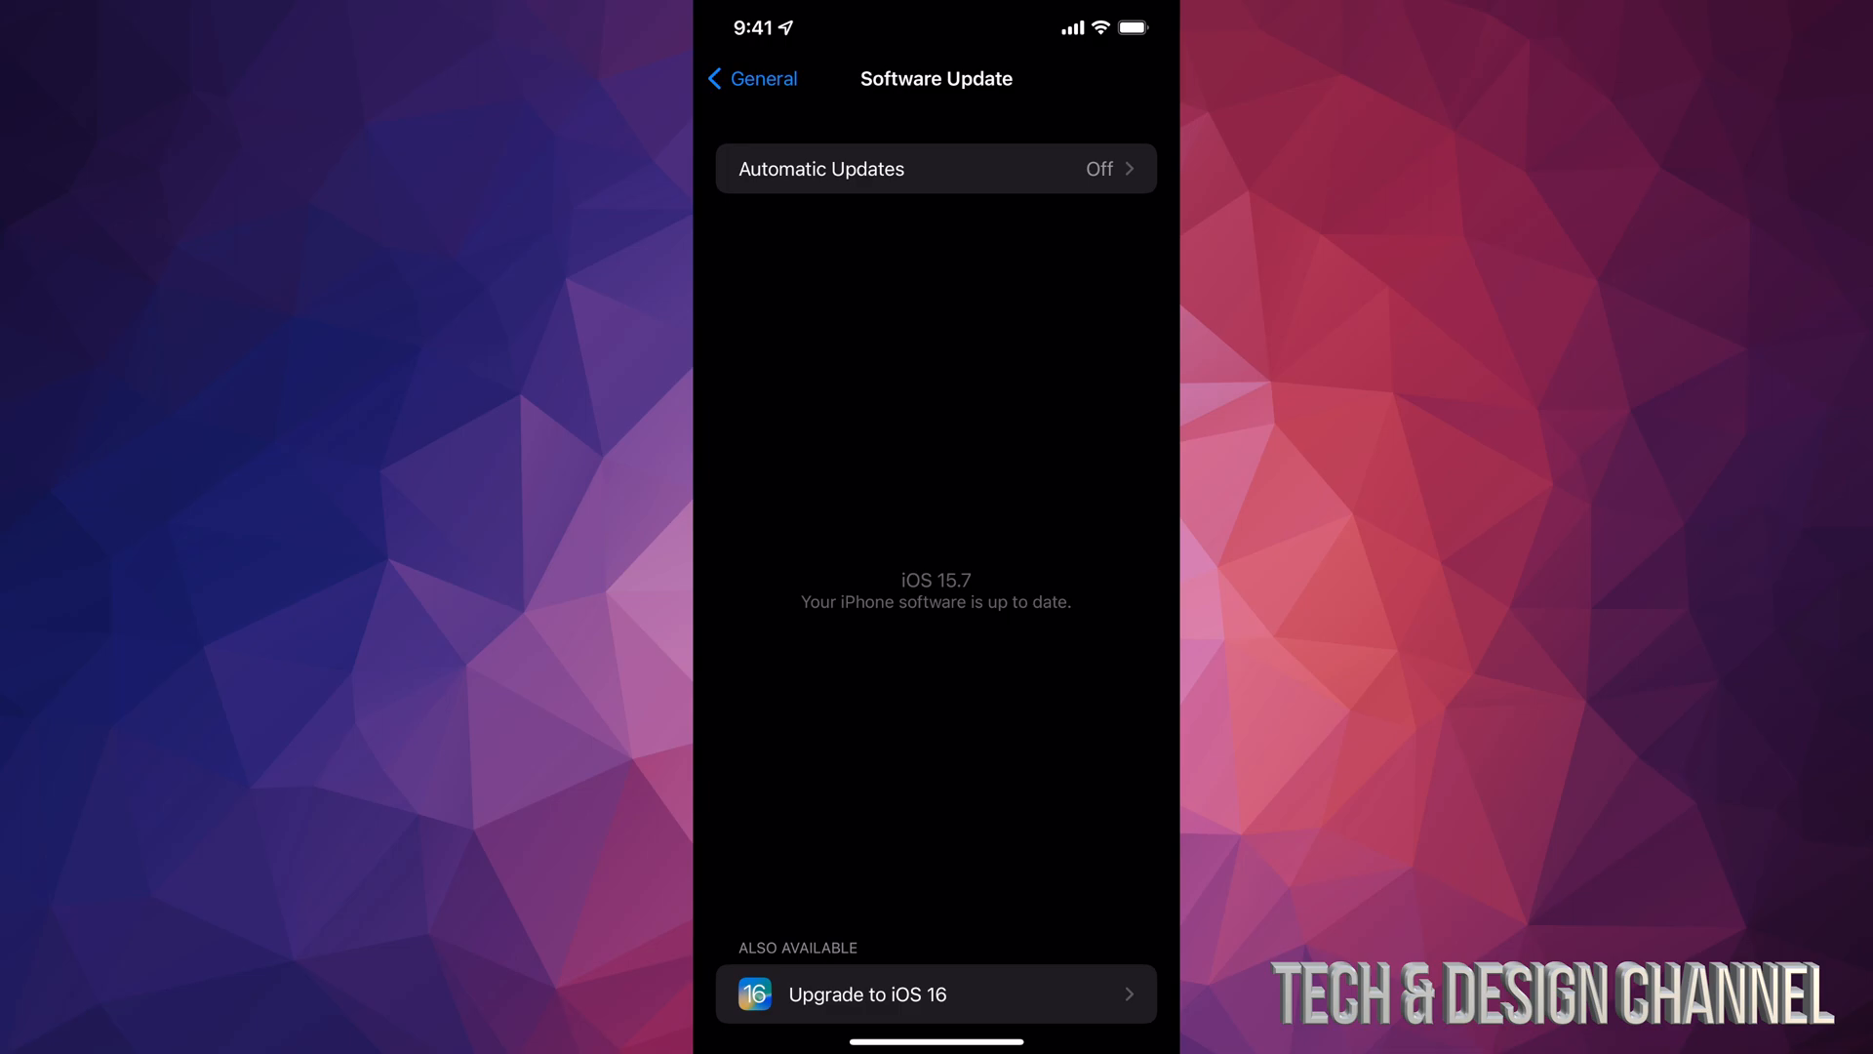
Step: Check Automatic Updates, then request Download and Install for the iOS 16.0 upgrade, bringing up Terms and Conditions
{"action": "left_click", "coordinate": [935, 168]}
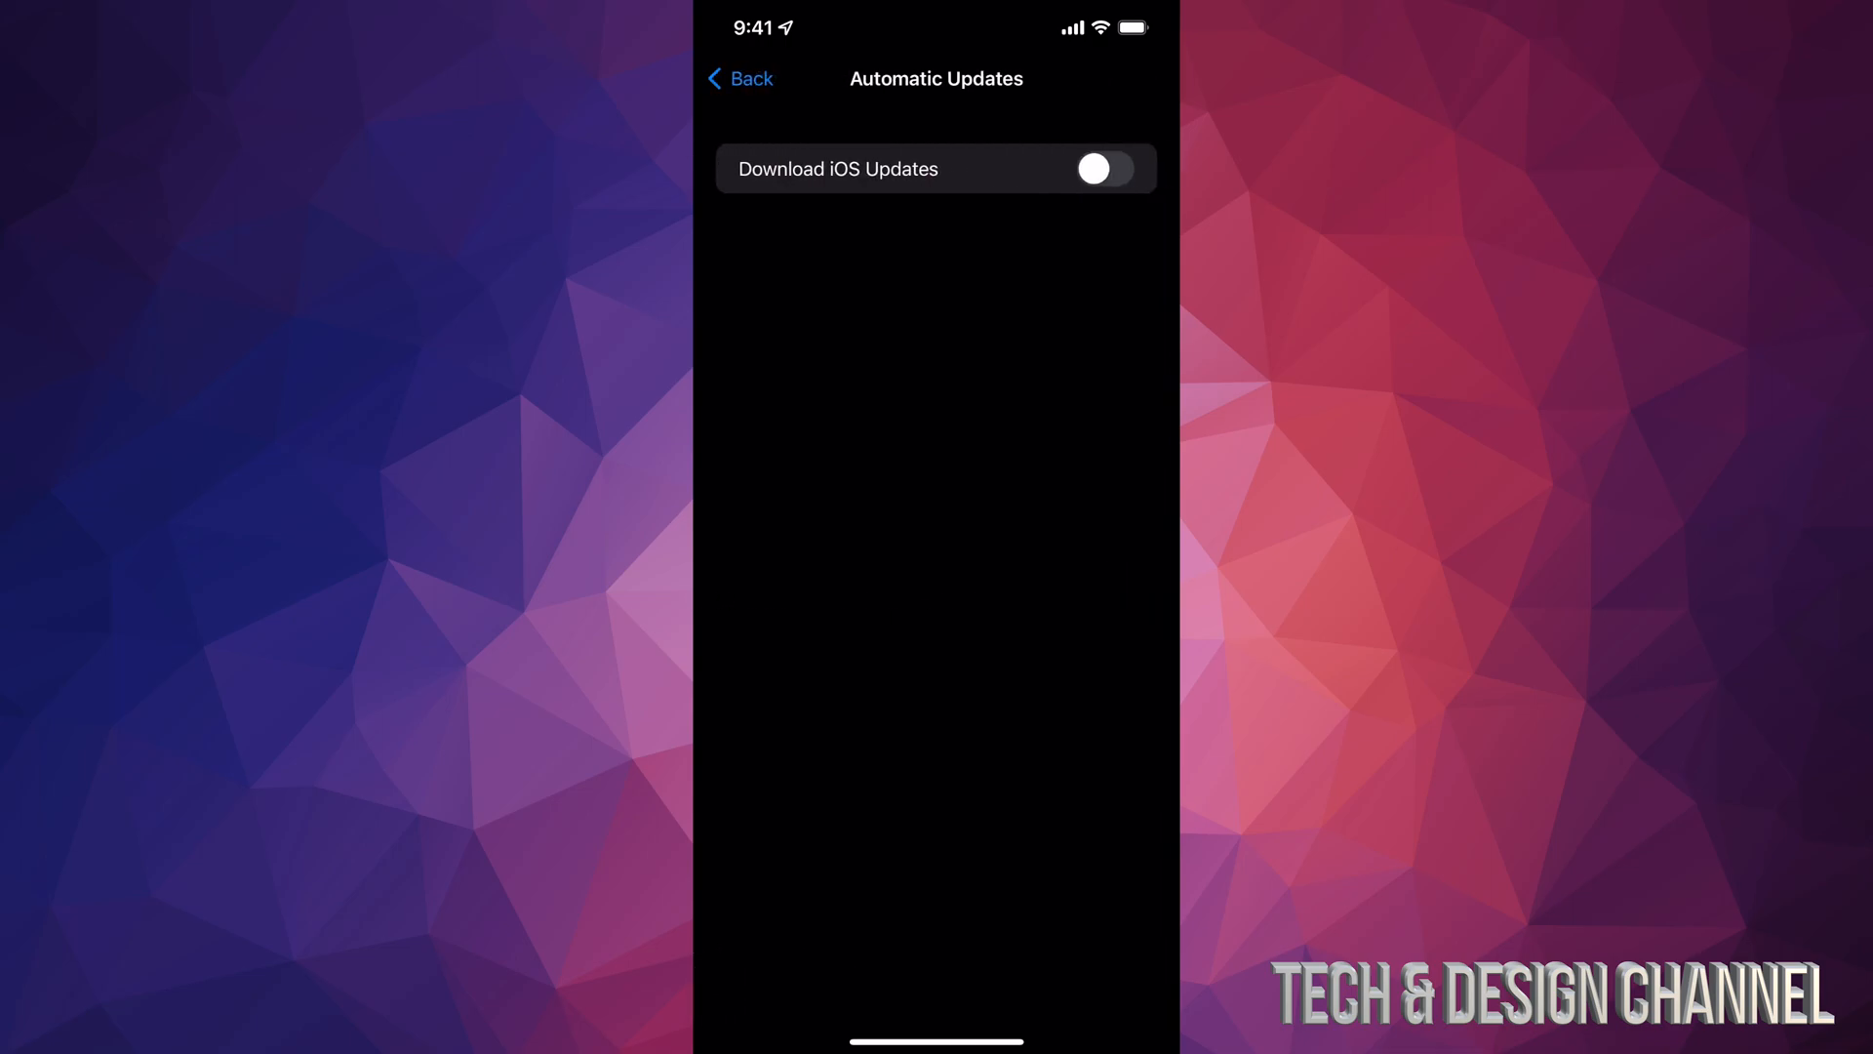
{"action": "left_click", "coordinate": [741, 78]}
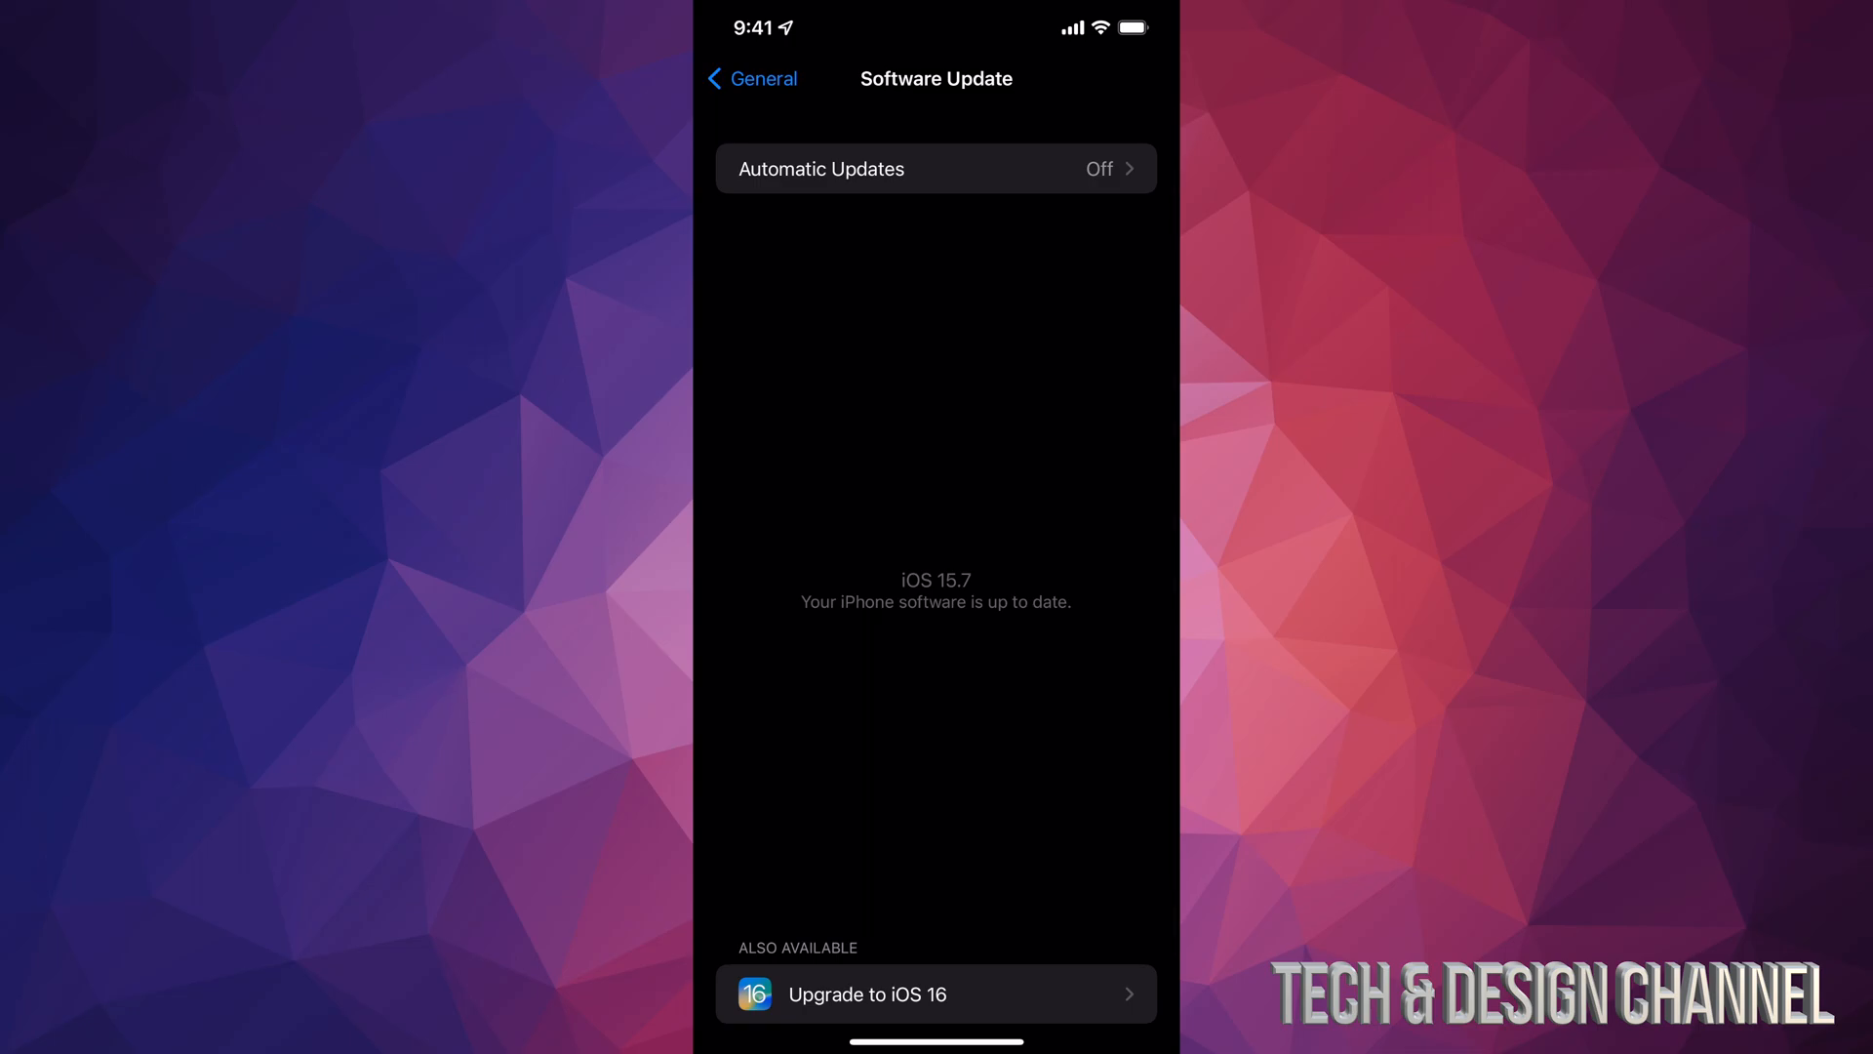
{"action": "left_click", "coordinate": [935, 993]}
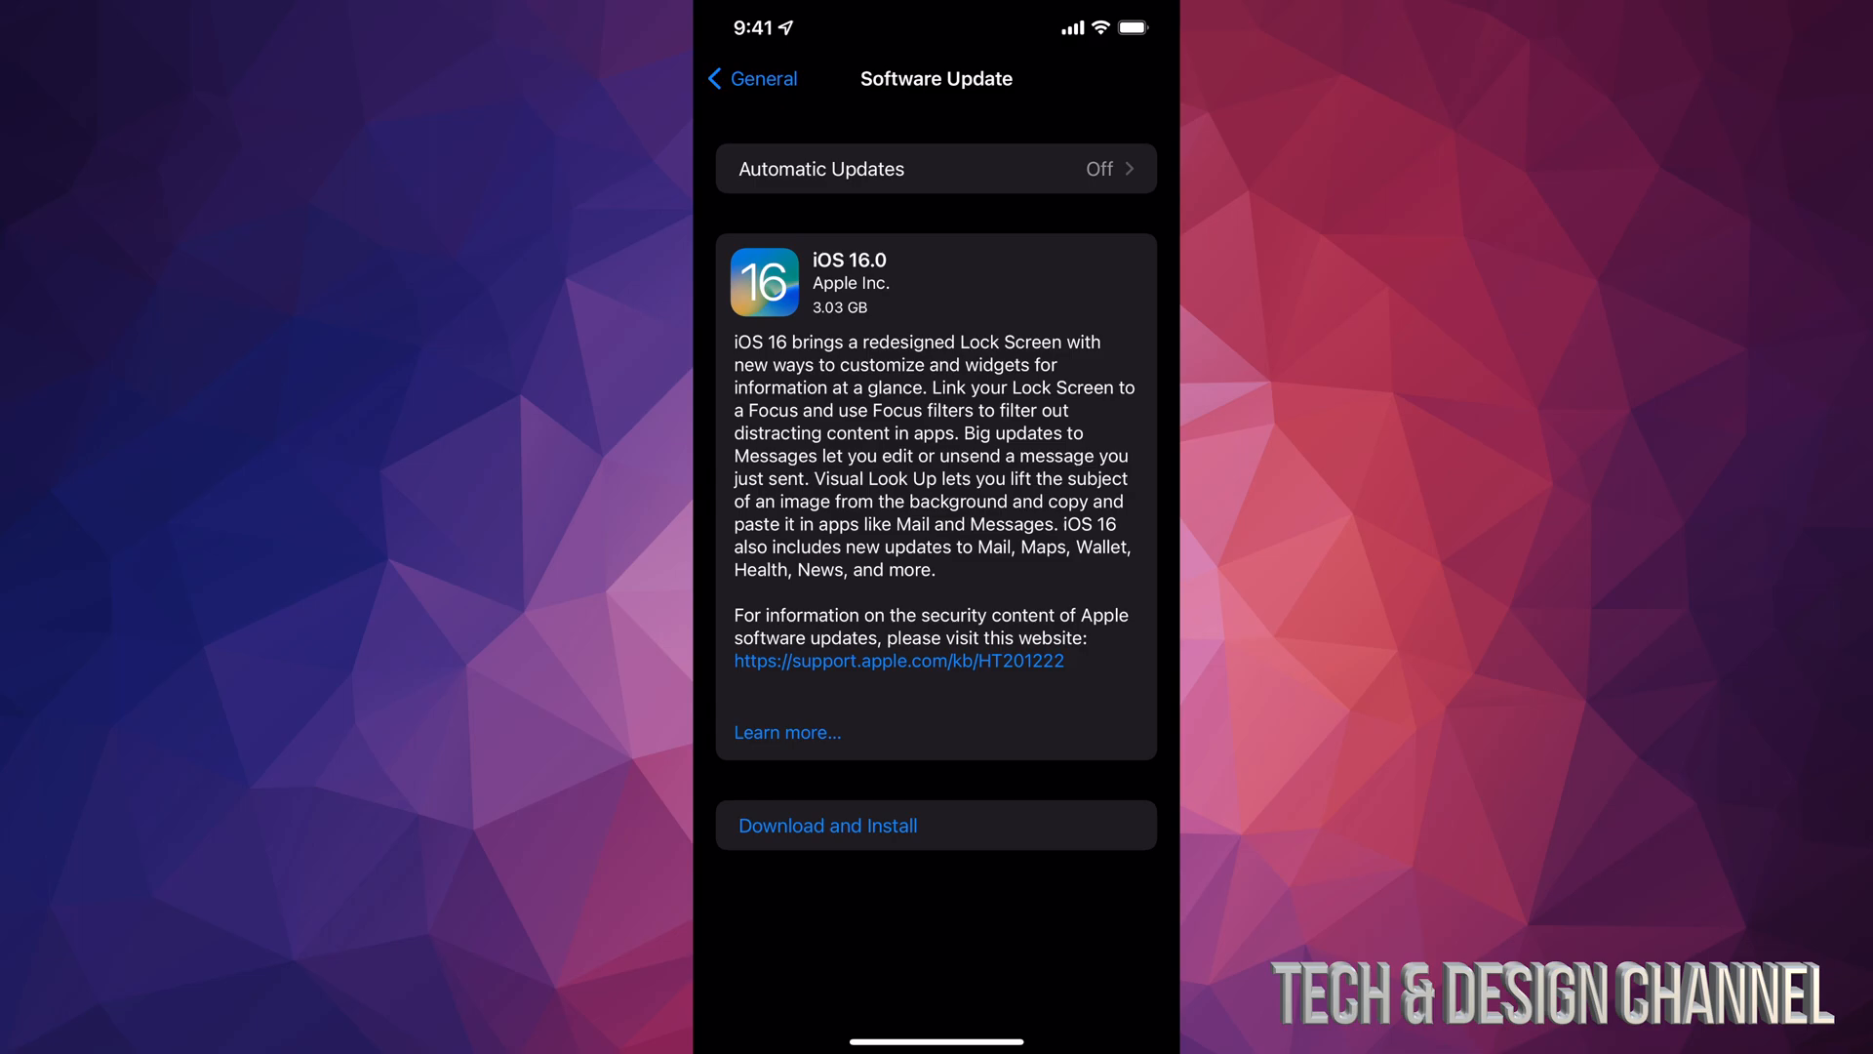
{"action": "left_click", "coordinate": [827, 823]}
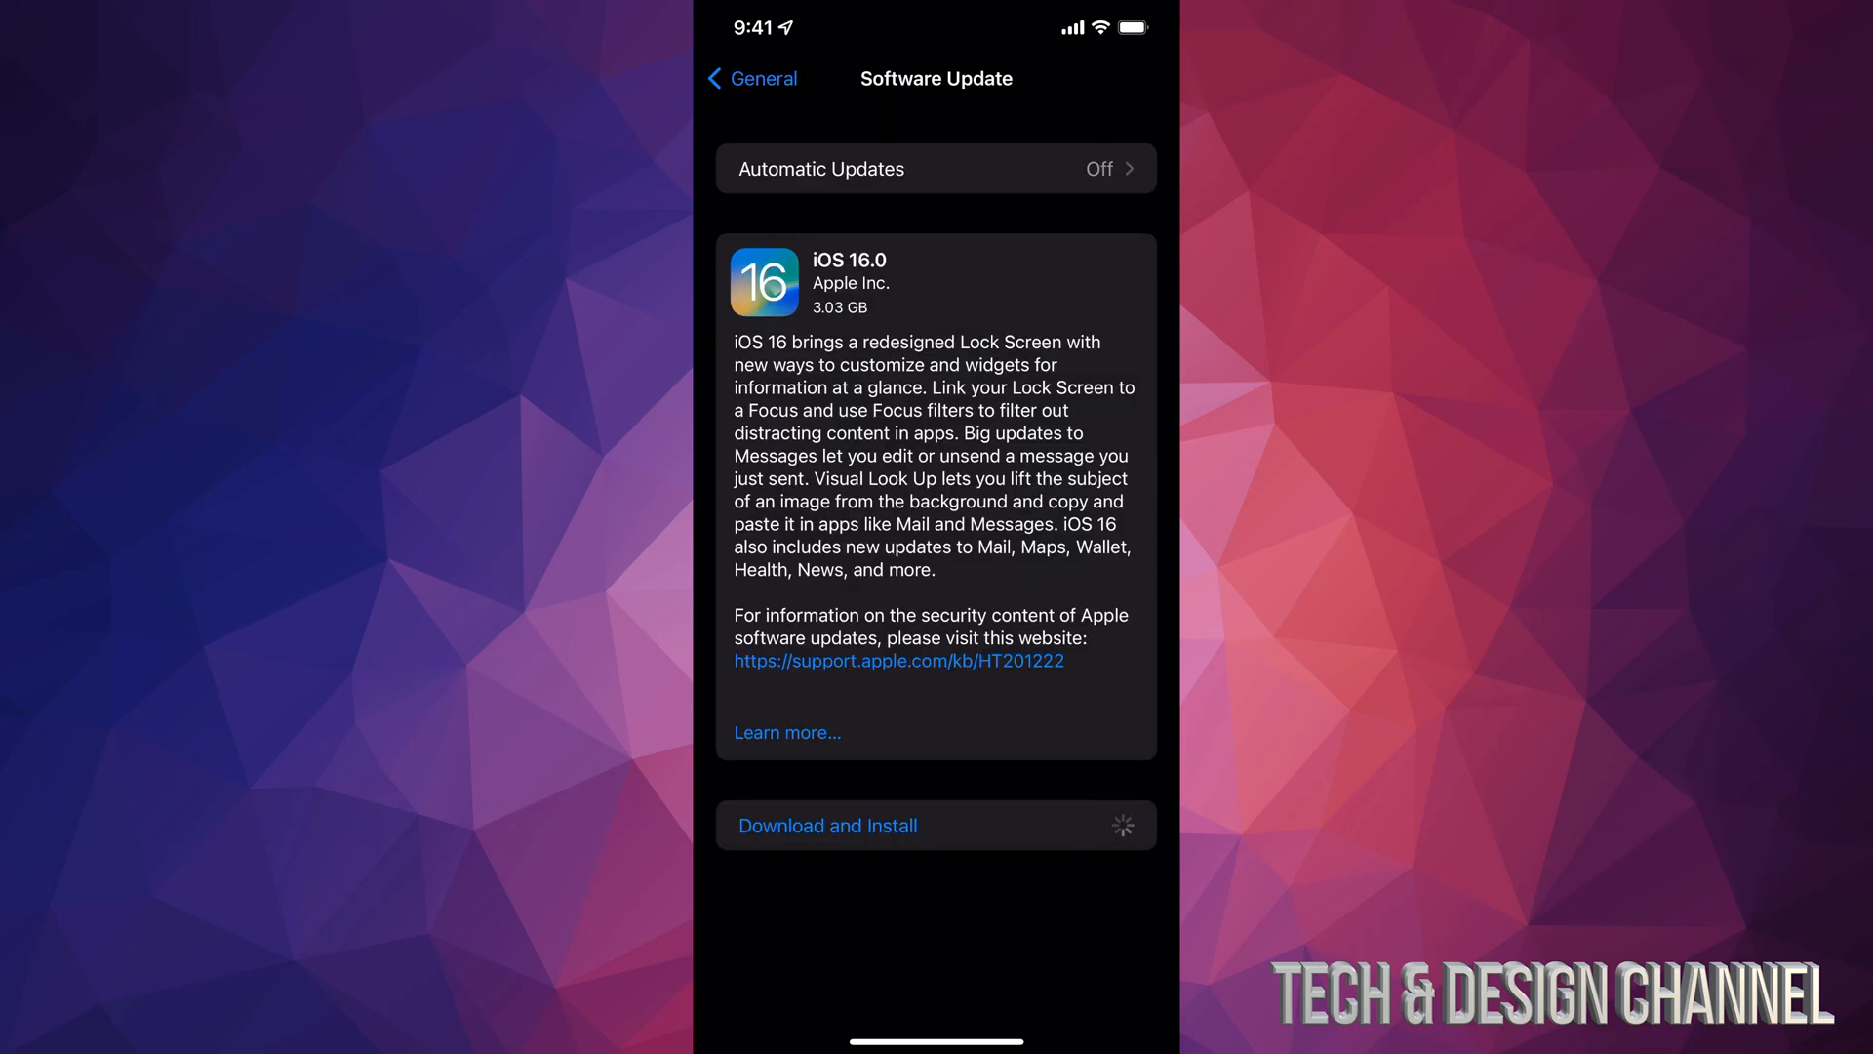
{"action": "left_click", "coordinate": [827, 826]}
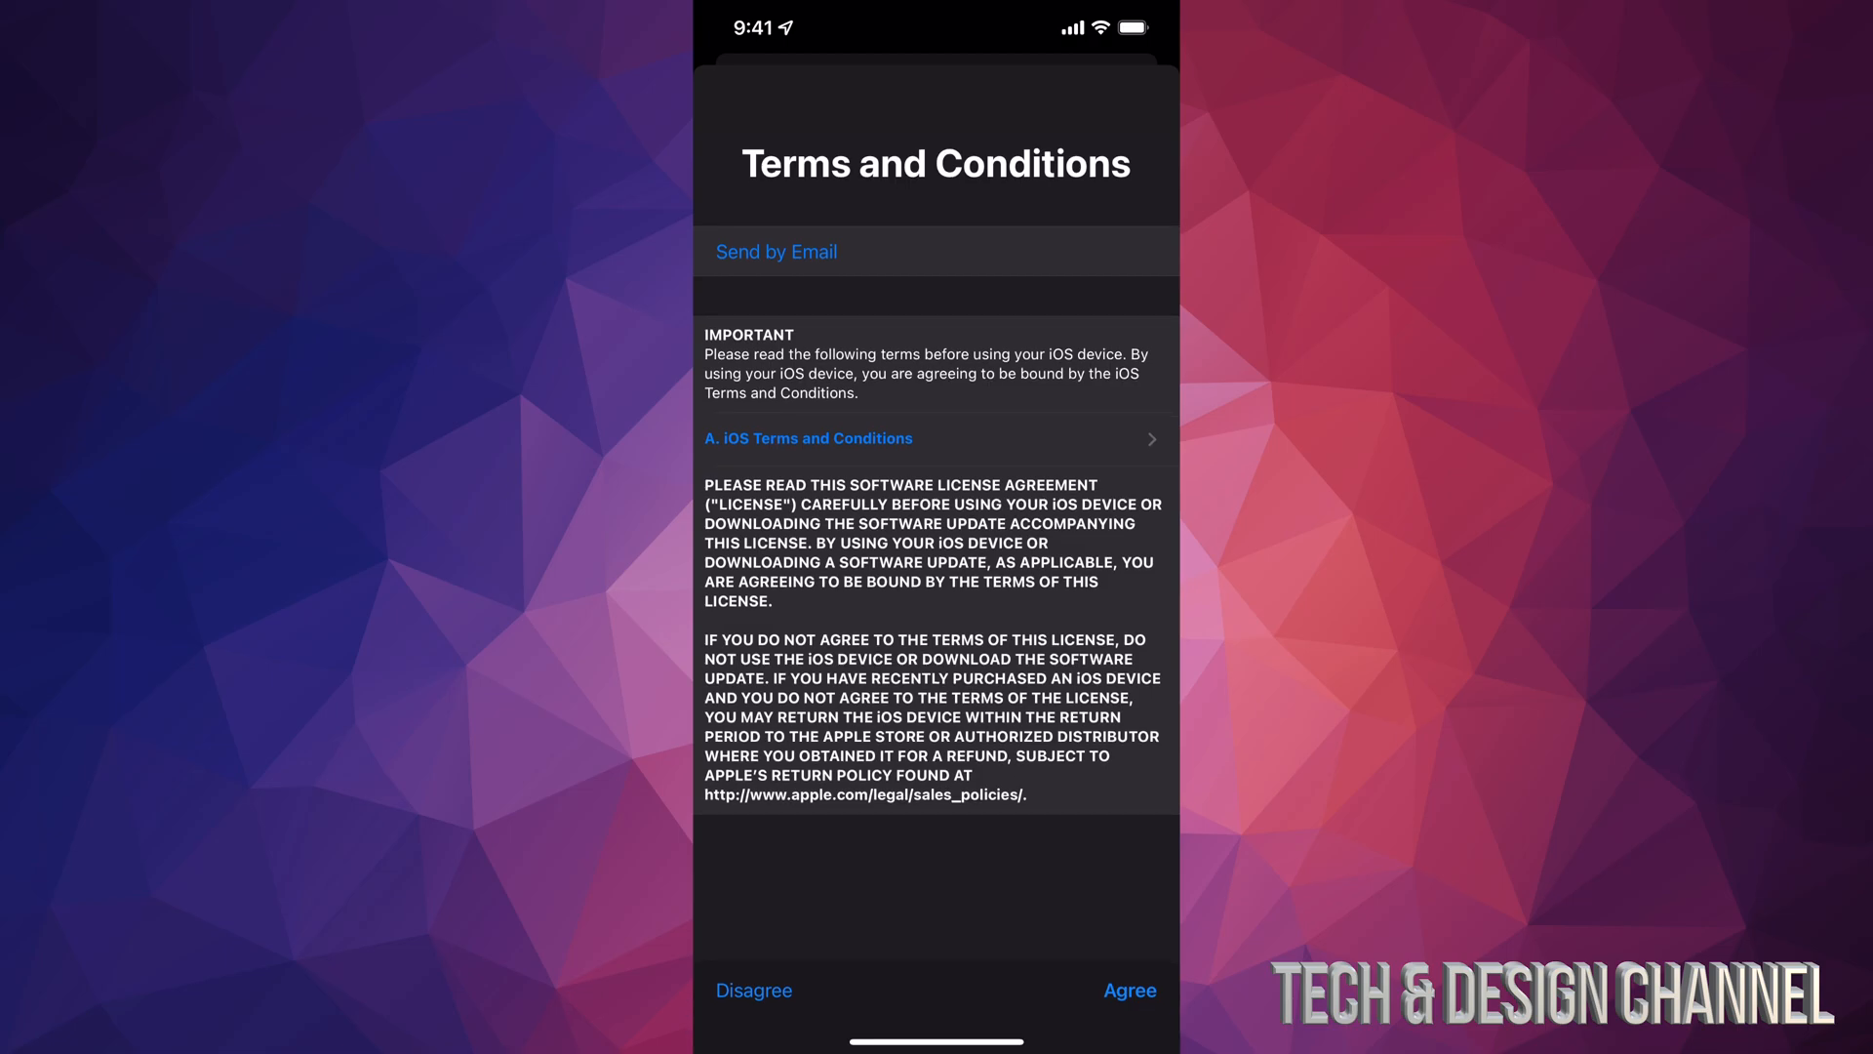
Step: Agree to the Terms and Conditions and confirm, starting the iOS 16.0 download (~39 s remaining)
{"action": "left_click", "coordinate": [1128, 990]}
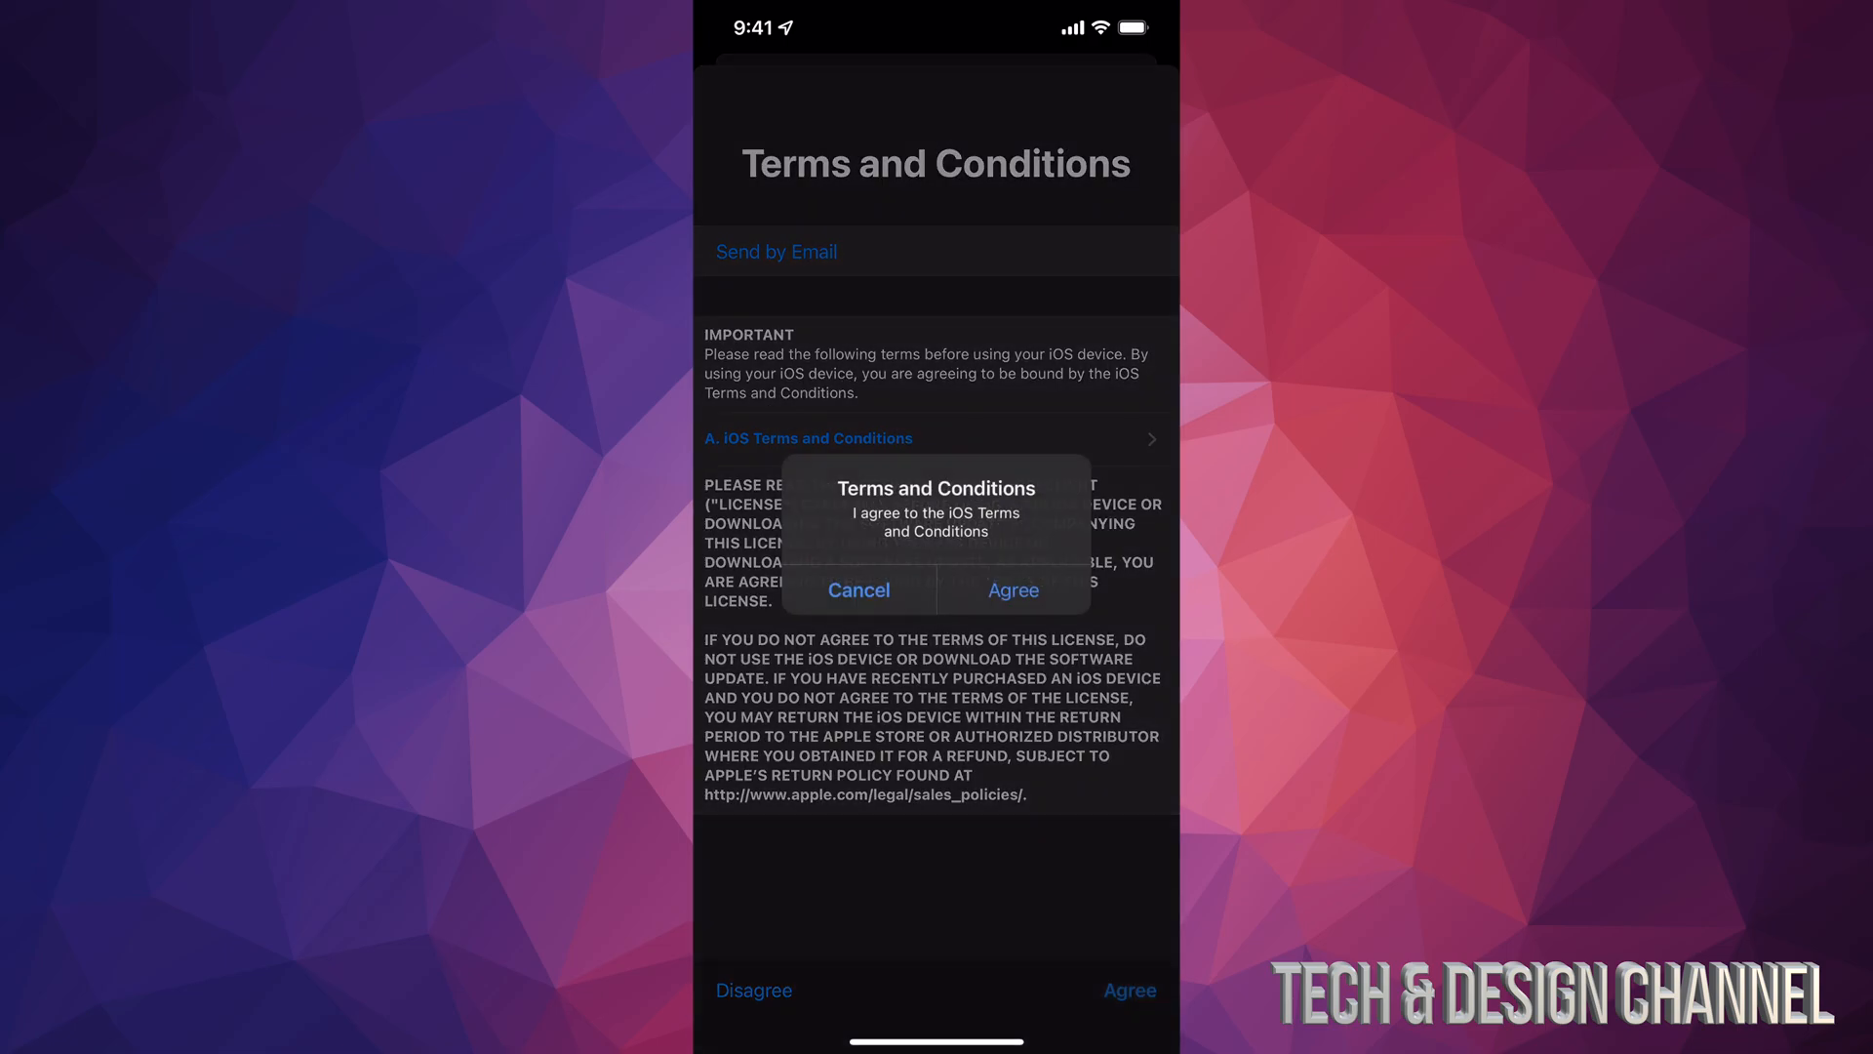
{"action": "left_click", "coordinate": [858, 589]}
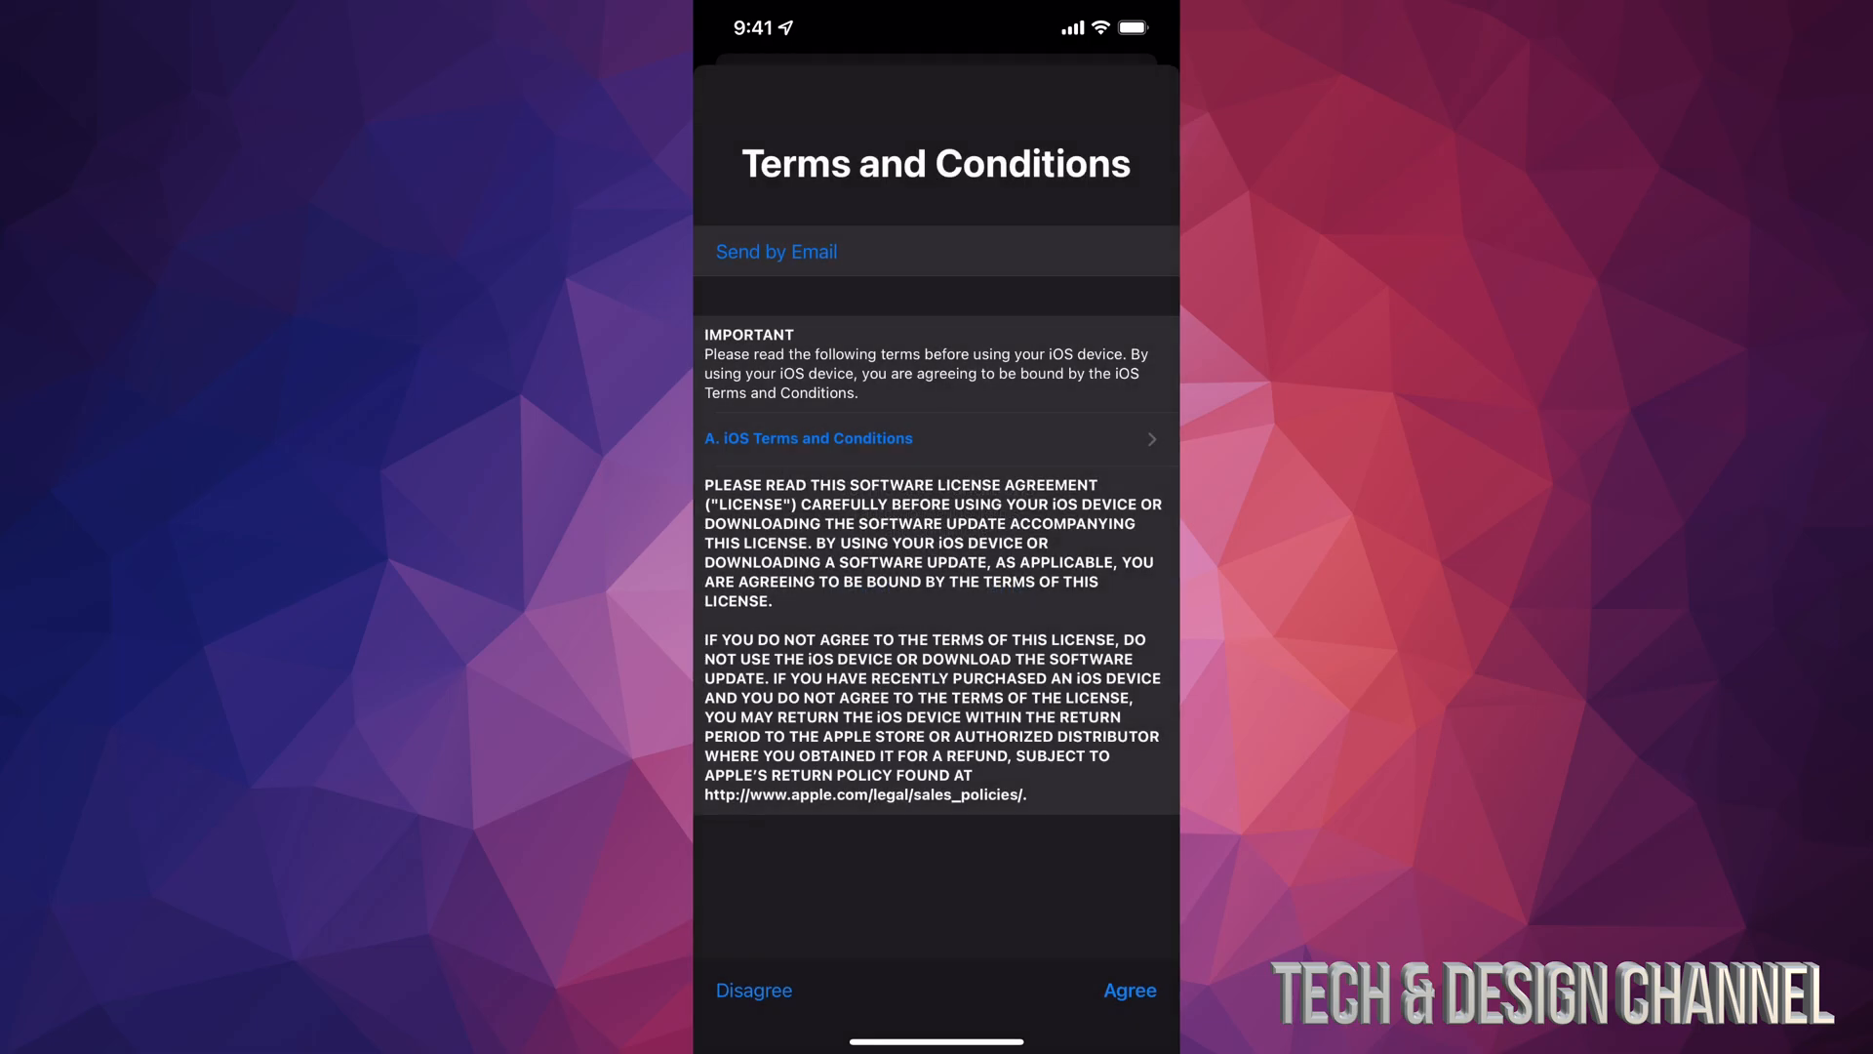
{"action": "left_click", "coordinate": [1128, 990]}
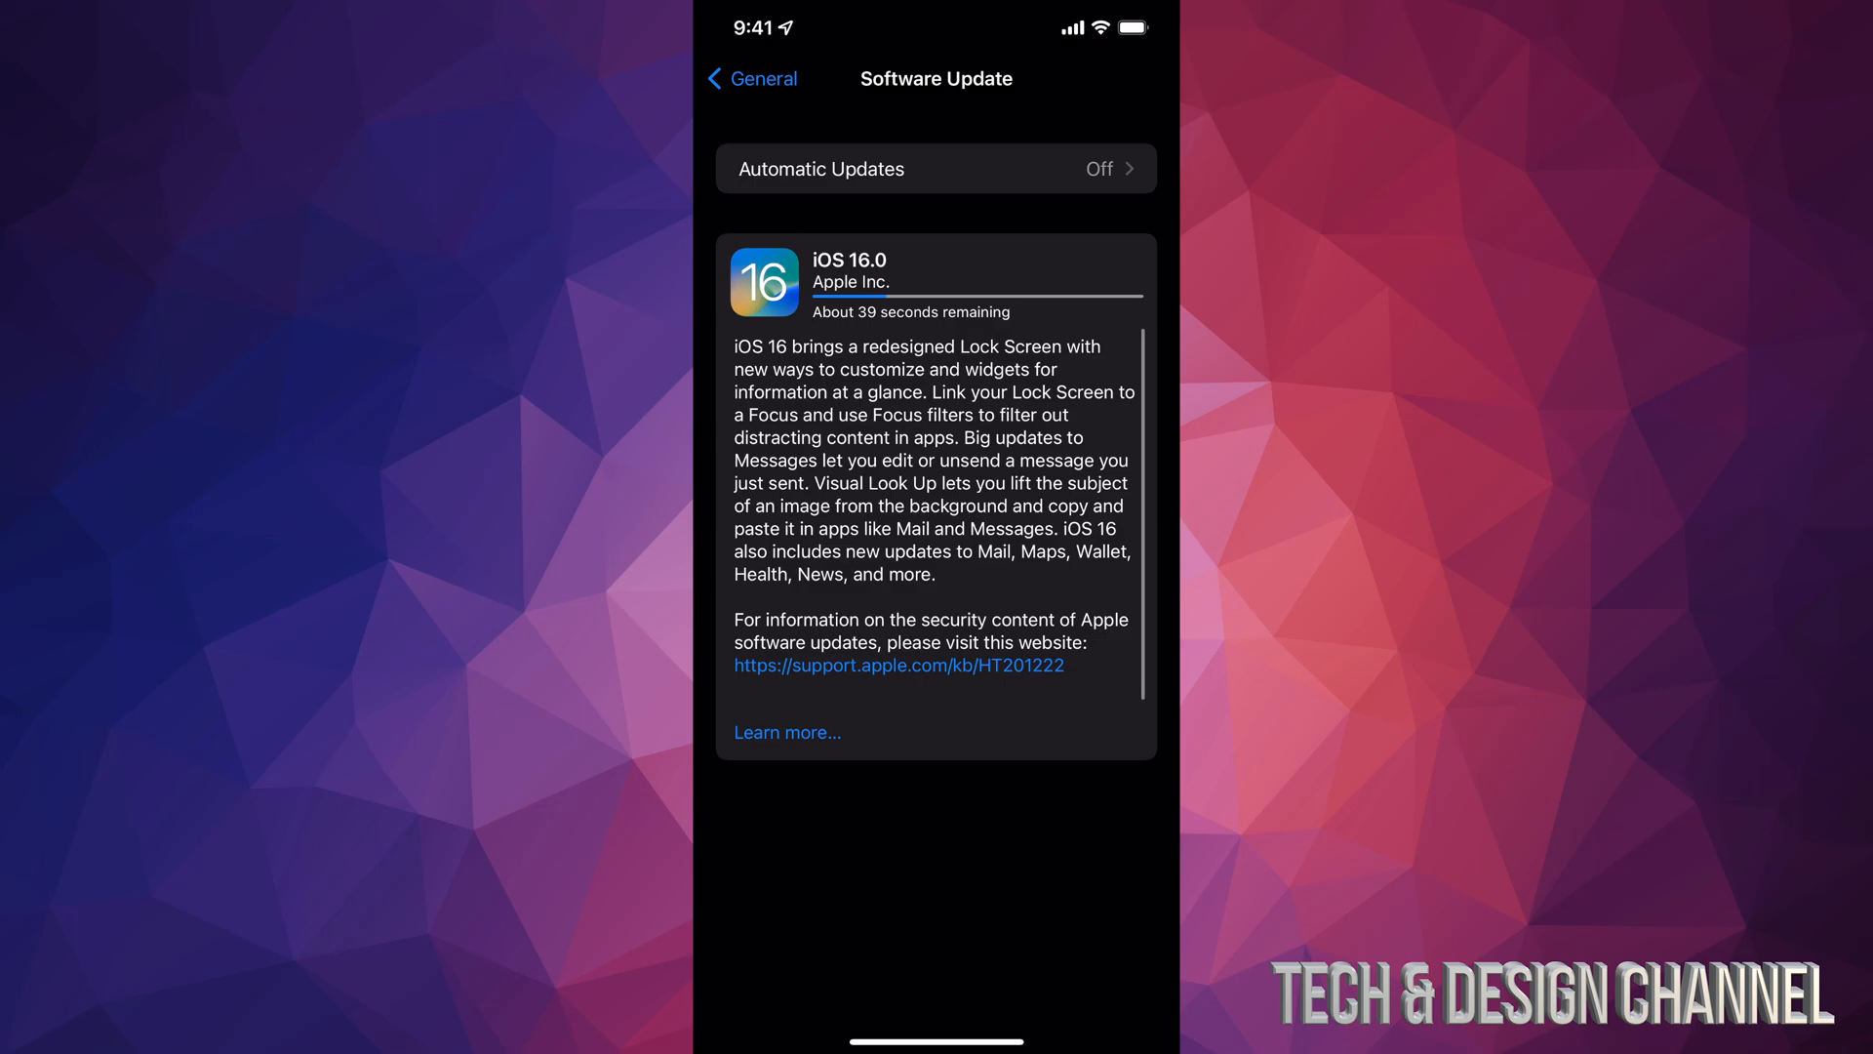
{"action": "left_click", "coordinate": [786, 731]}
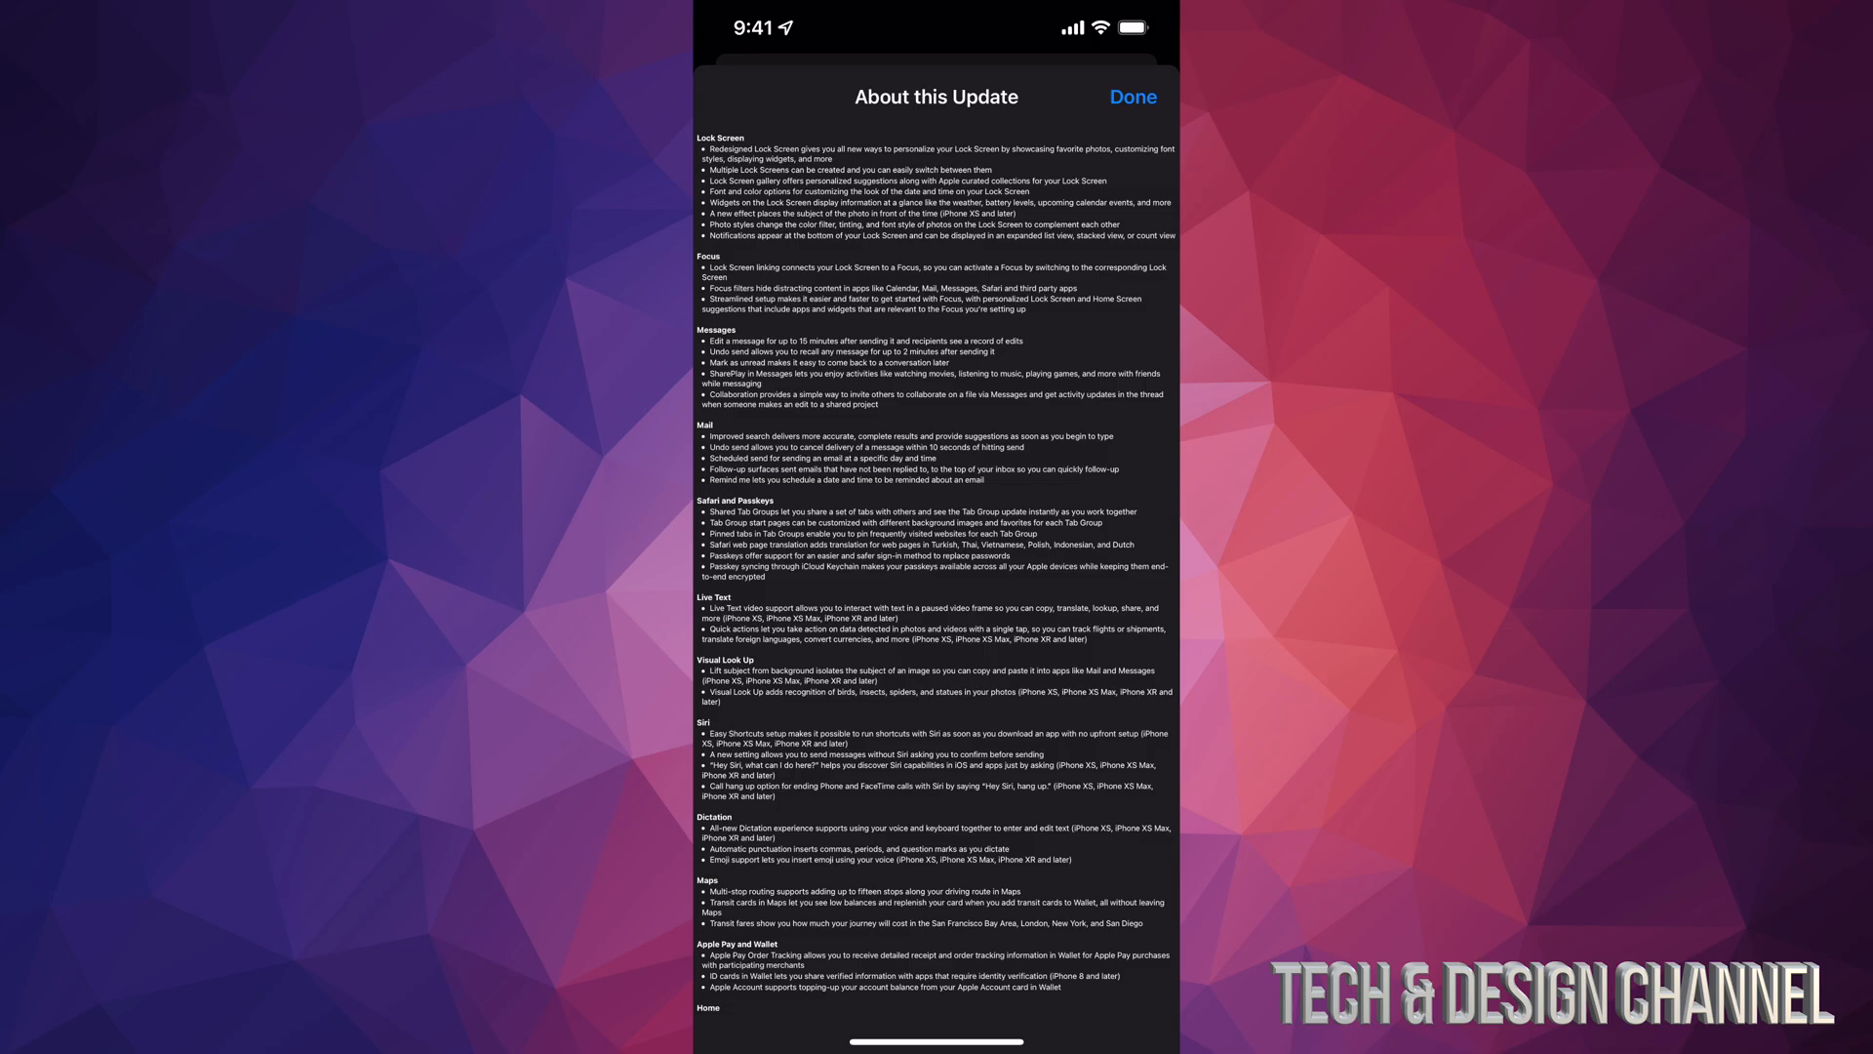
{"action": "scroll", "scroll_direction": "down", "scroll_amount": 3}
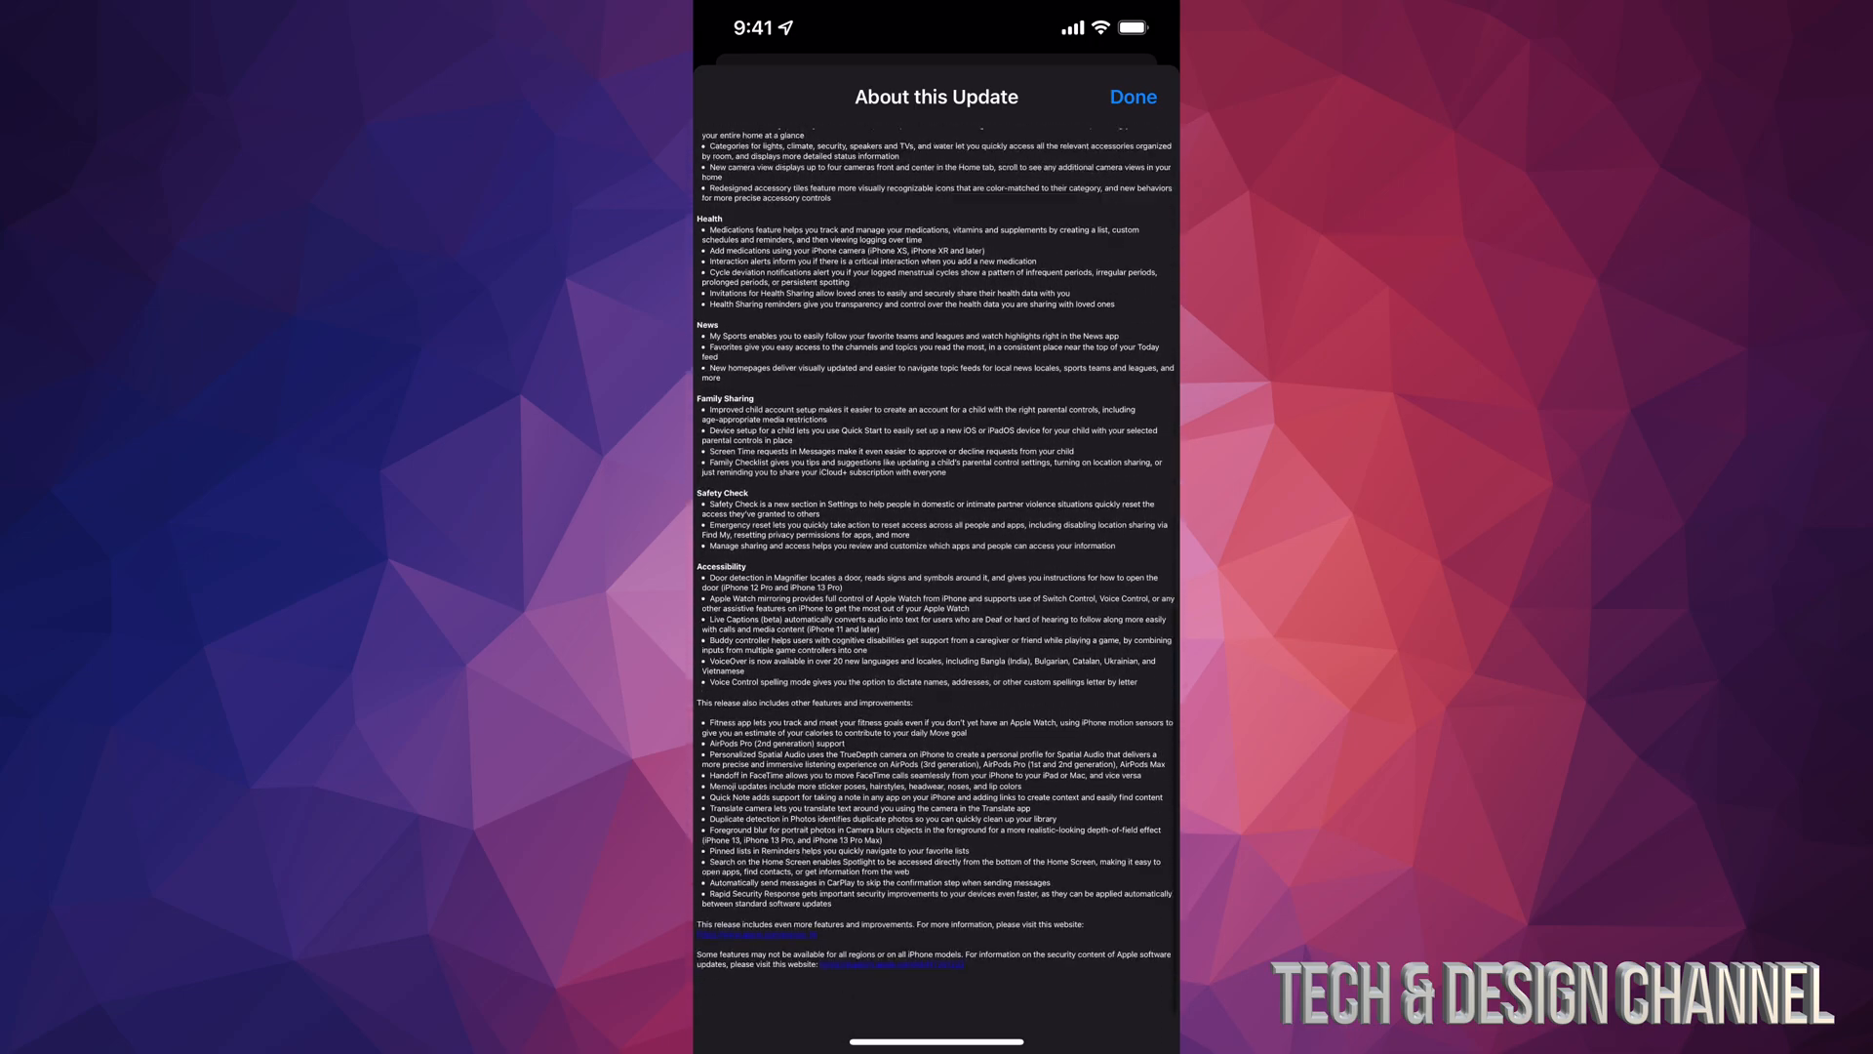
{"action": "scroll", "scroll_direction": "up", "scroll_amount": 3}
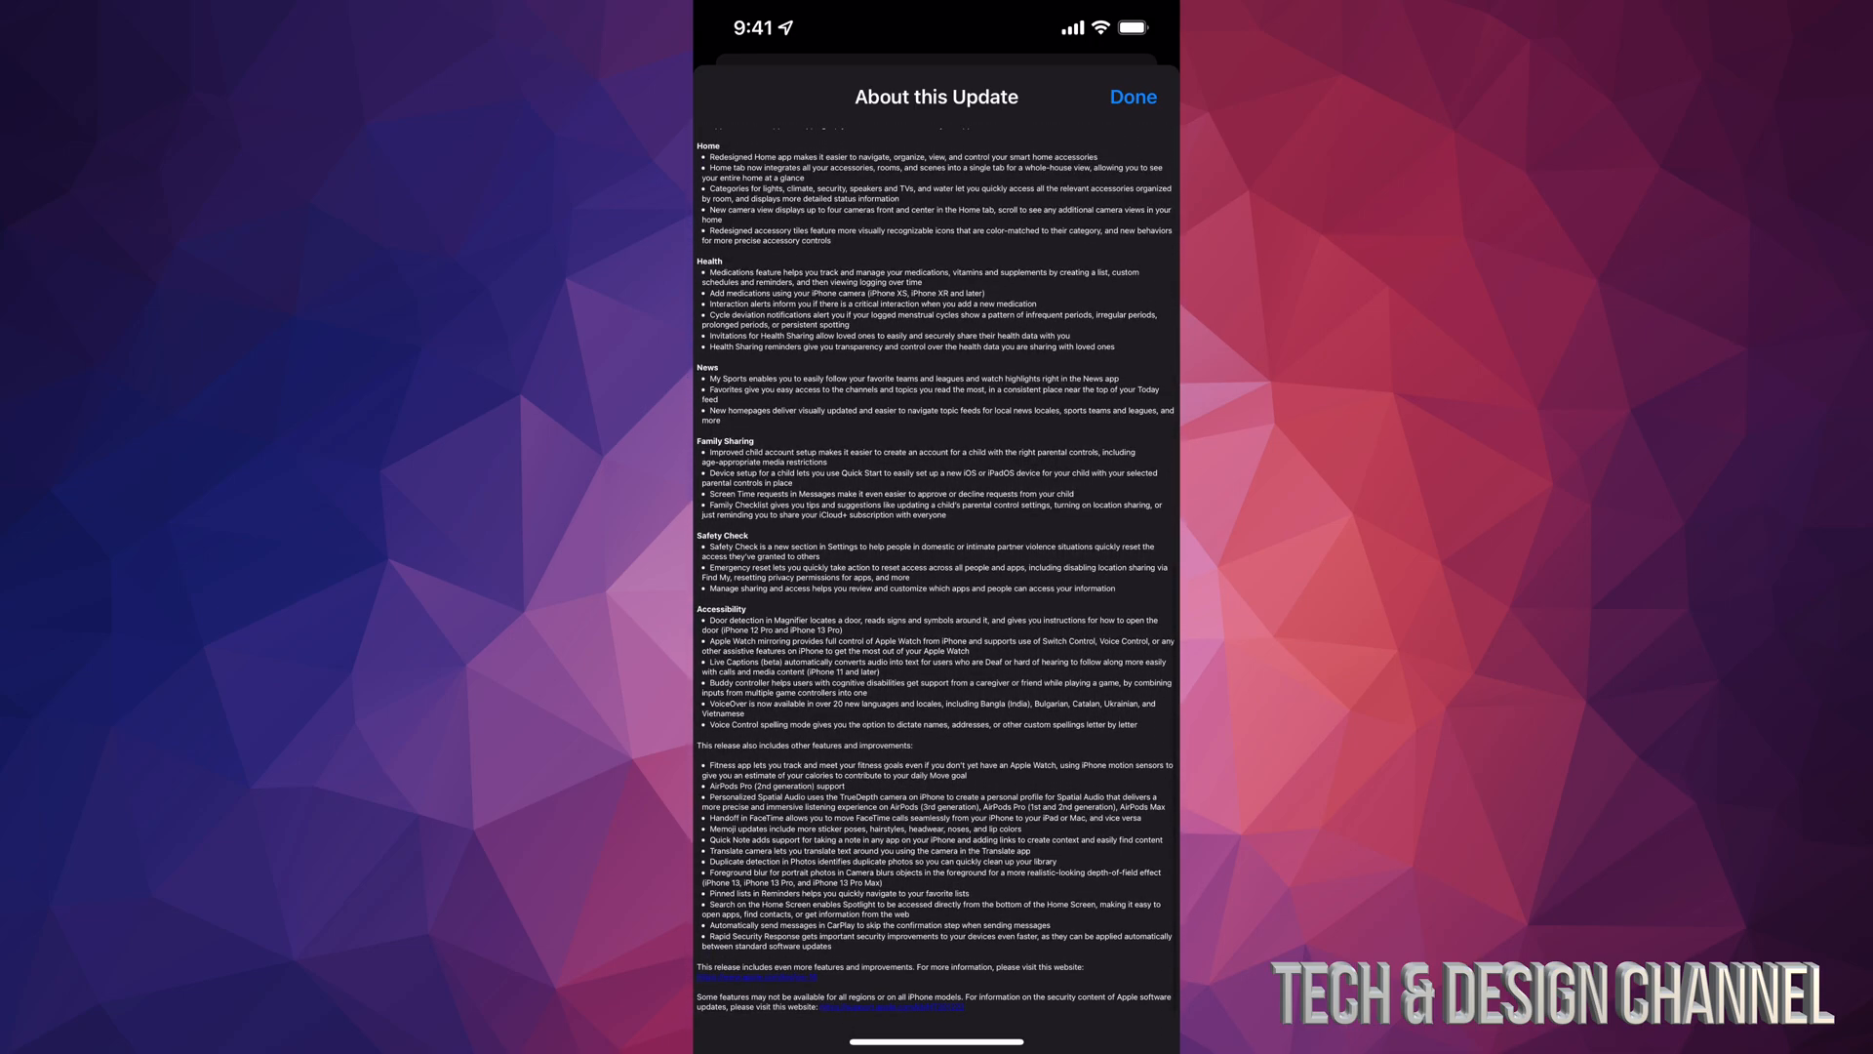
{"action": "left_click", "coordinate": [1132, 98]}
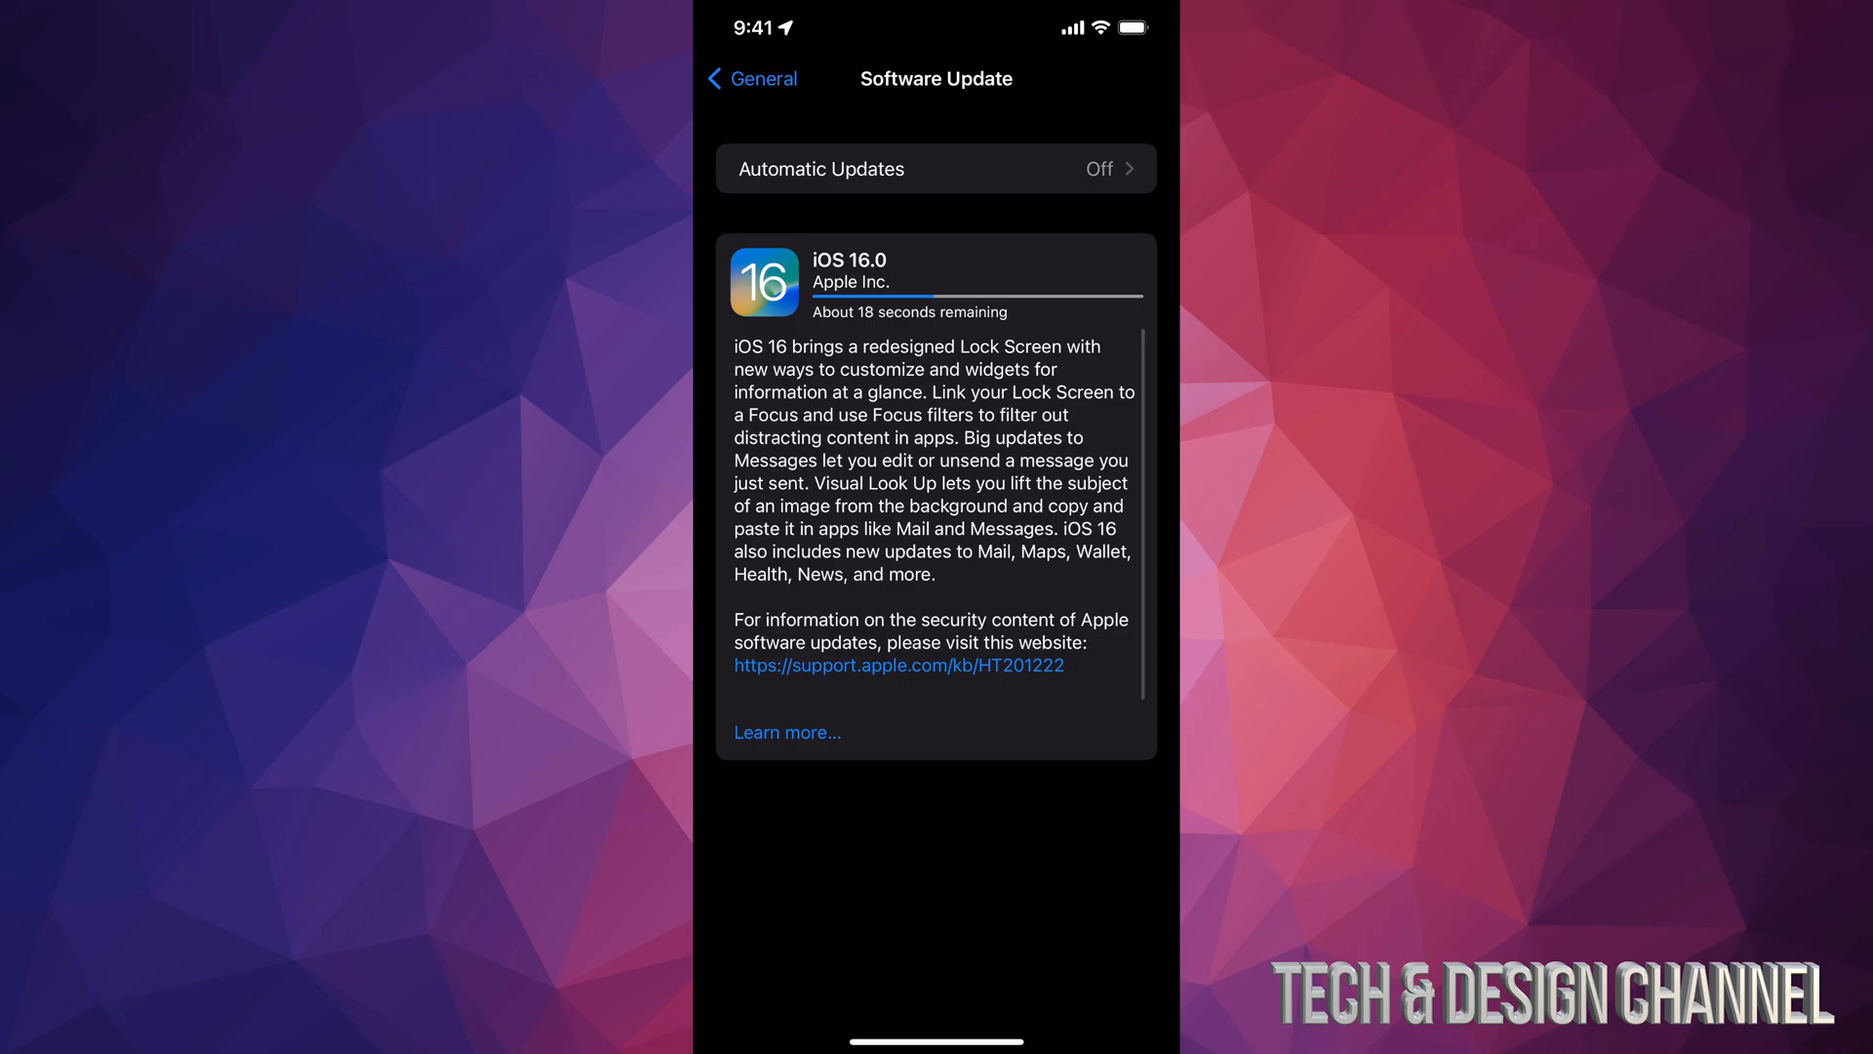